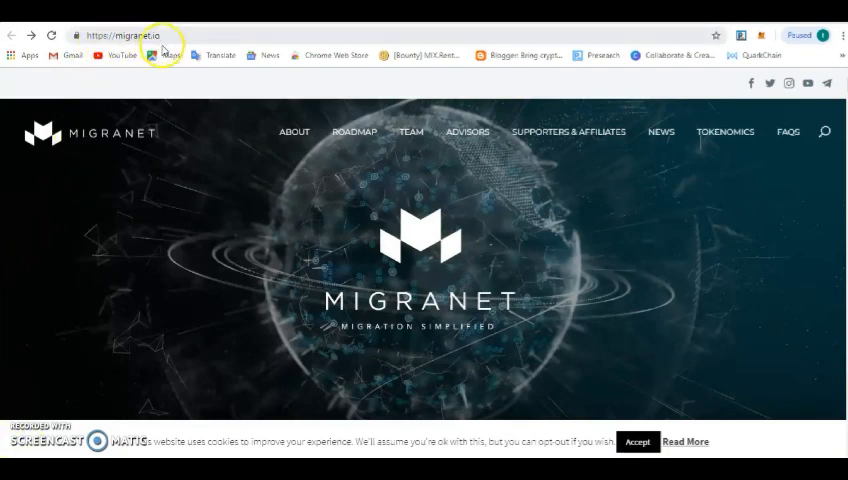
mouse_move(245, 363)
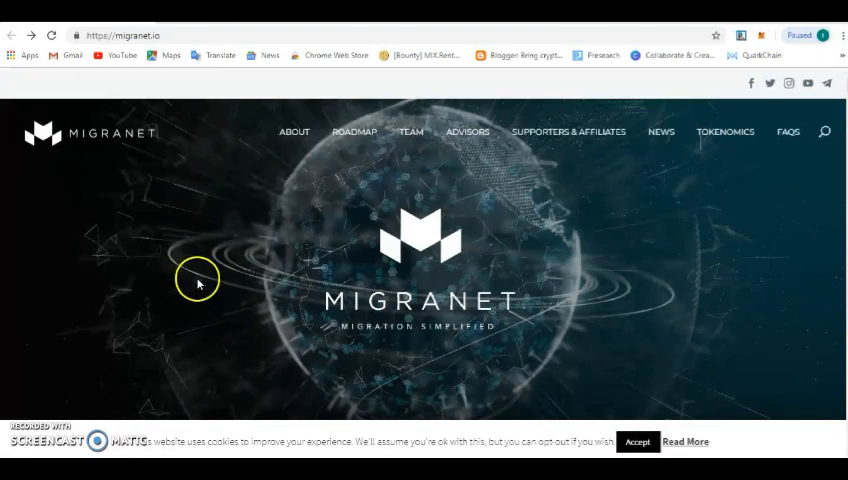
mouse_move(242, 313)
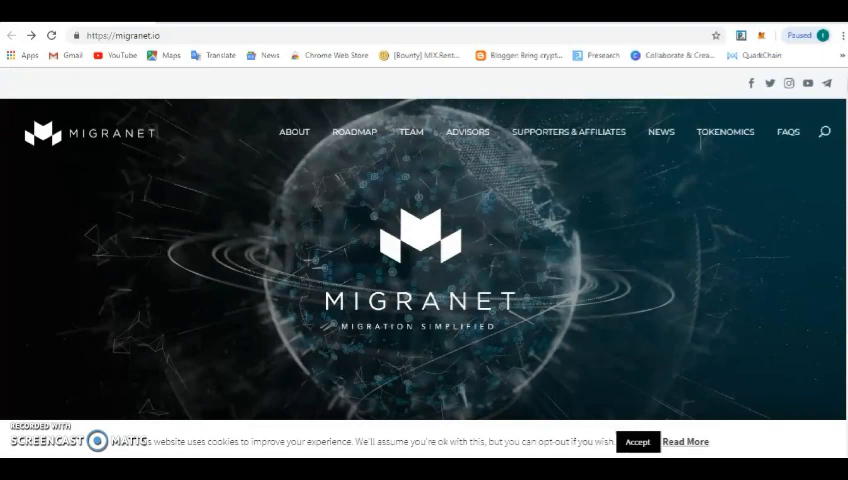
mouse_move(315, 214)
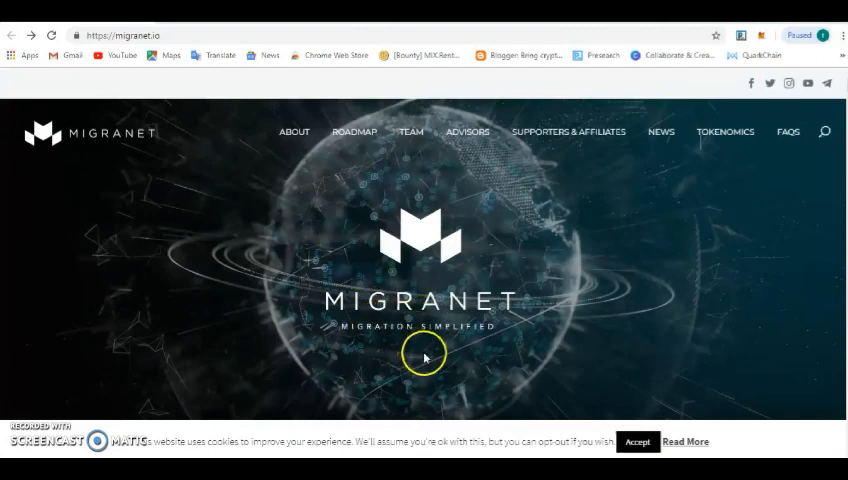
Step: Scroll migranet.io through The Problem, The Solution, application steps and Roadmap to the Team heading
scroll(down, 3)
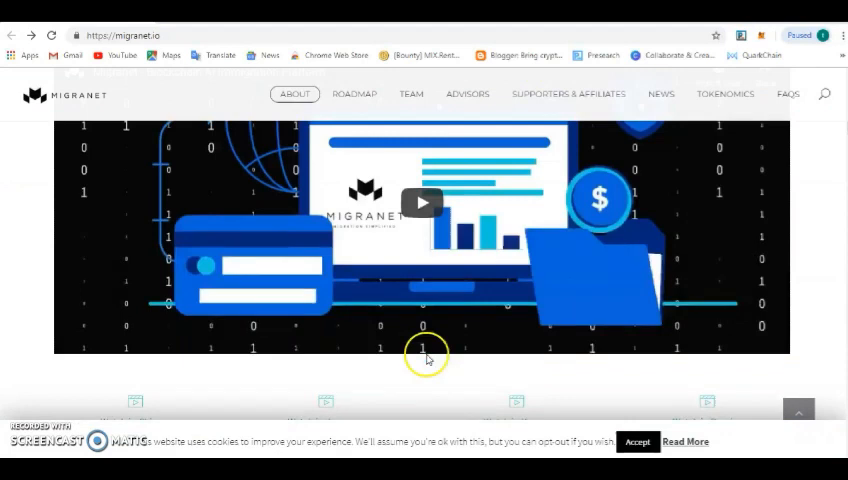
scroll(down, 3)
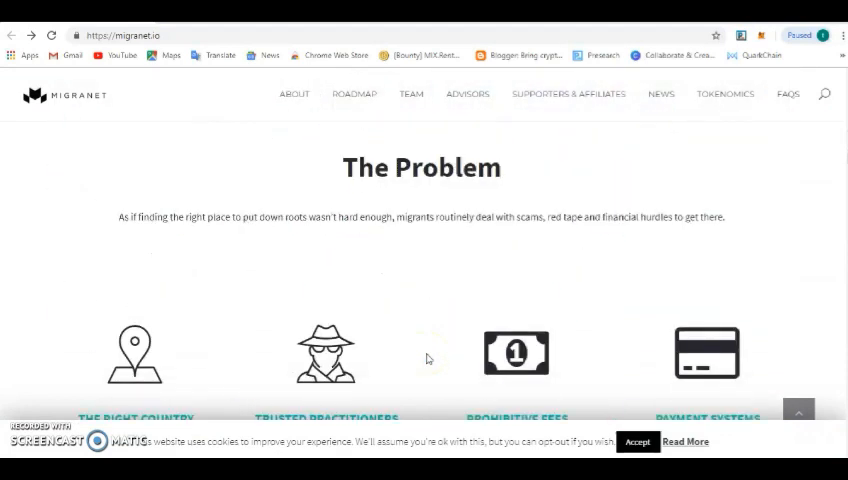
scroll(down, 3)
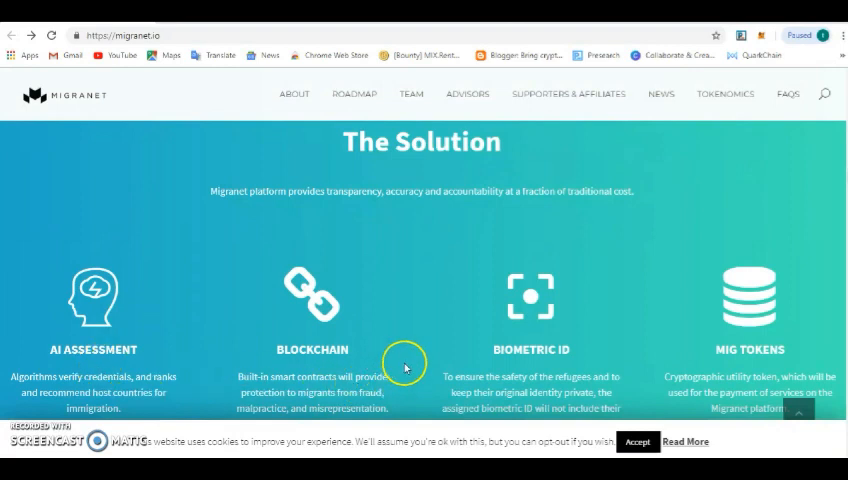
mouse_move(515, 395)
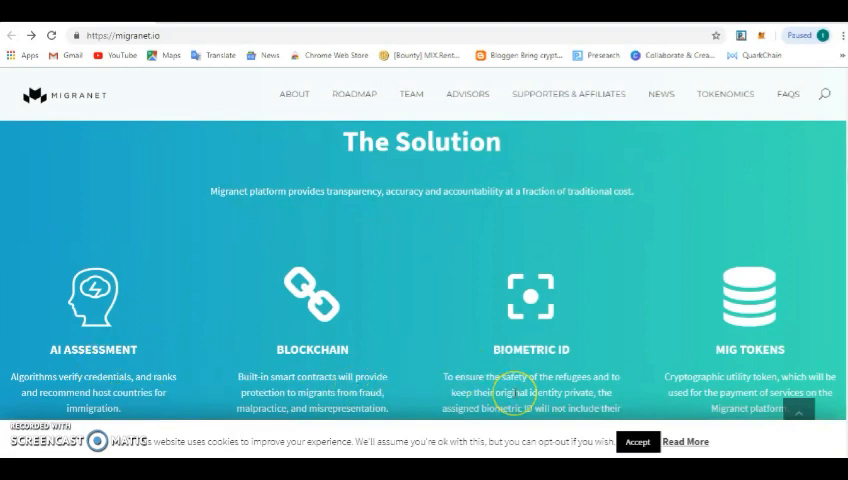
scroll(down, 3)
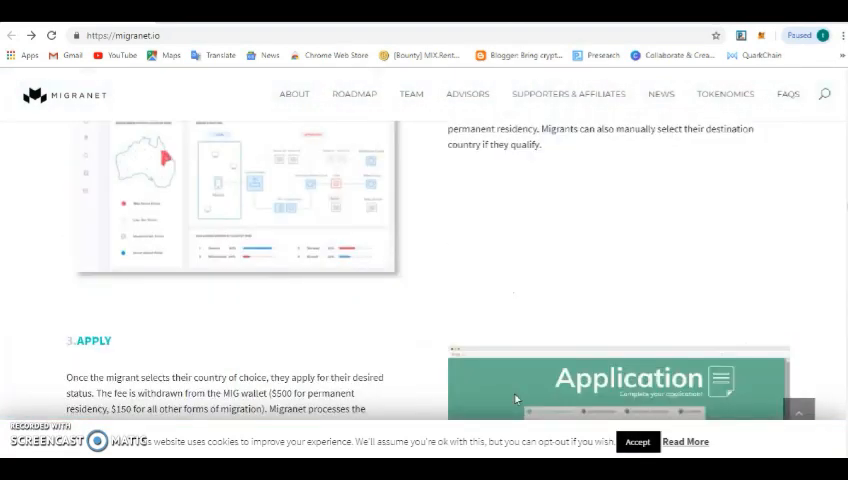
click(354, 94)
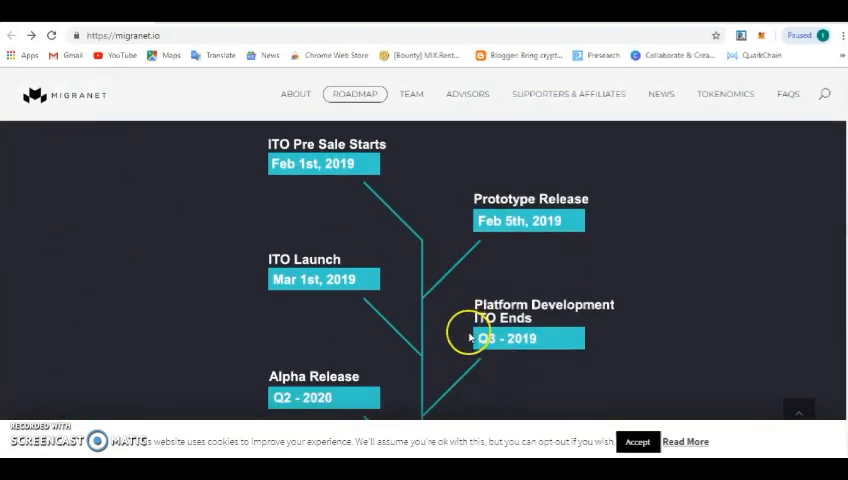
scroll(down, 3)
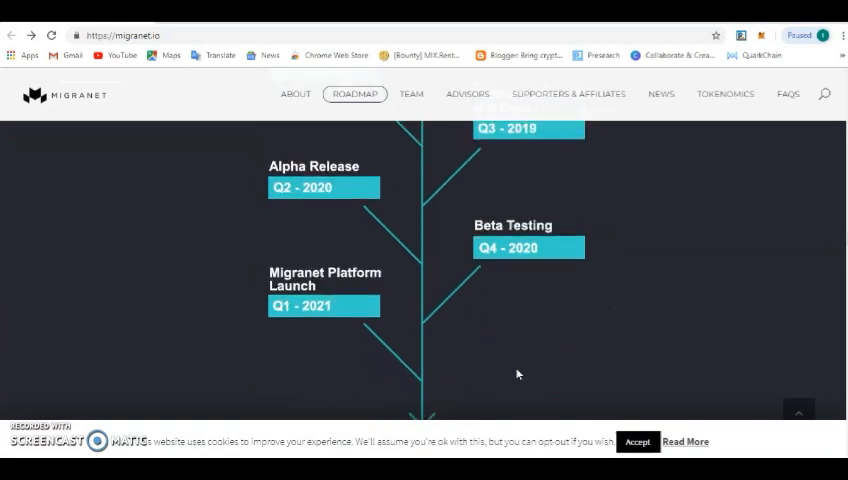
scroll(down, 3)
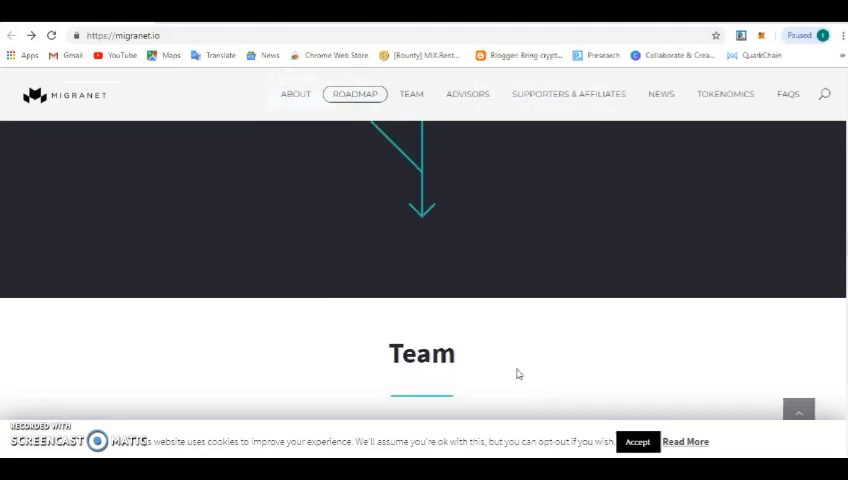
Step: Browse the Team members to the last one, then jump to ADVISORS via the navigation bar
scroll(down, 3)
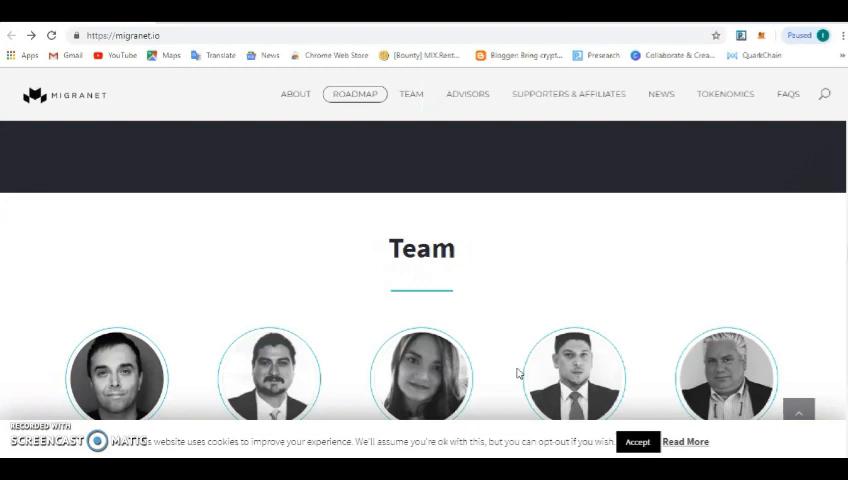
scroll(up, 3)
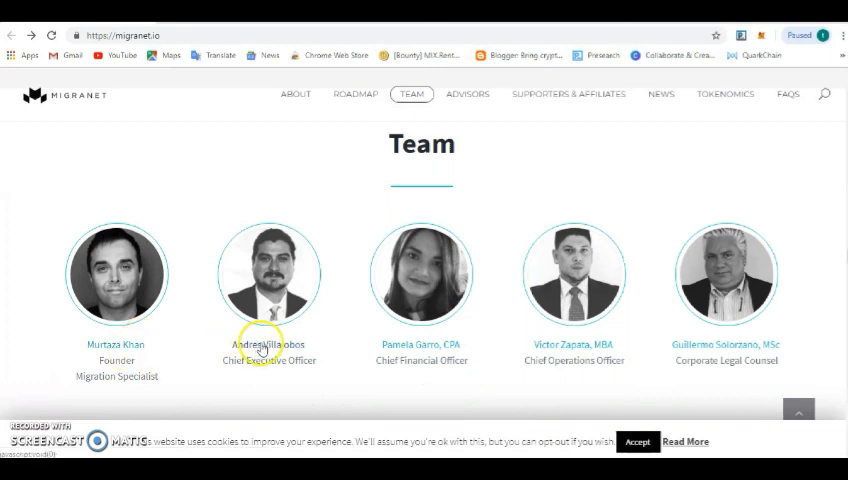
mouse_move(128, 357)
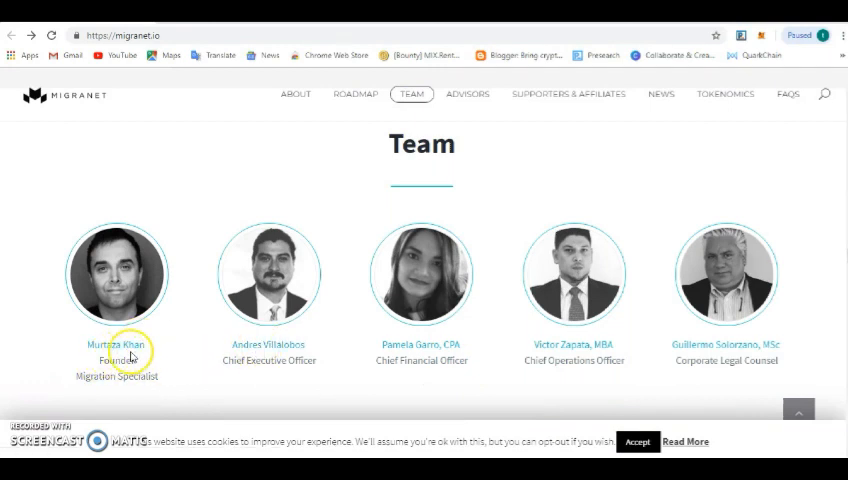
mouse_move(153, 383)
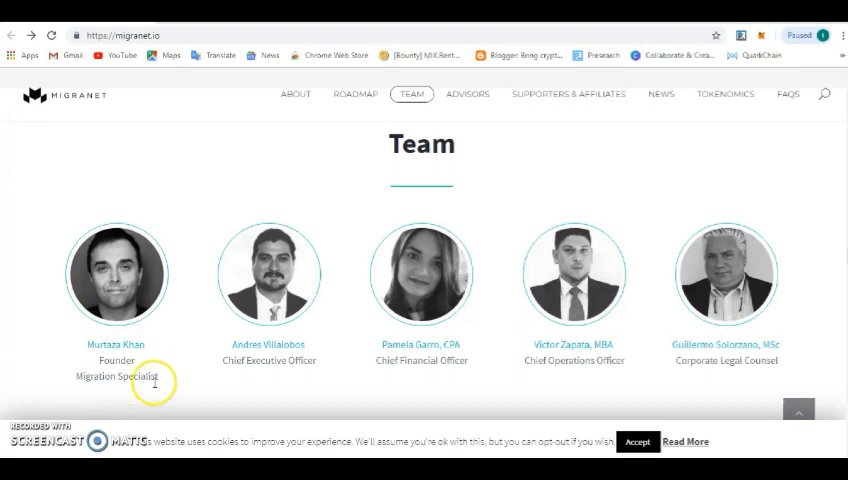
mouse_move(225, 365)
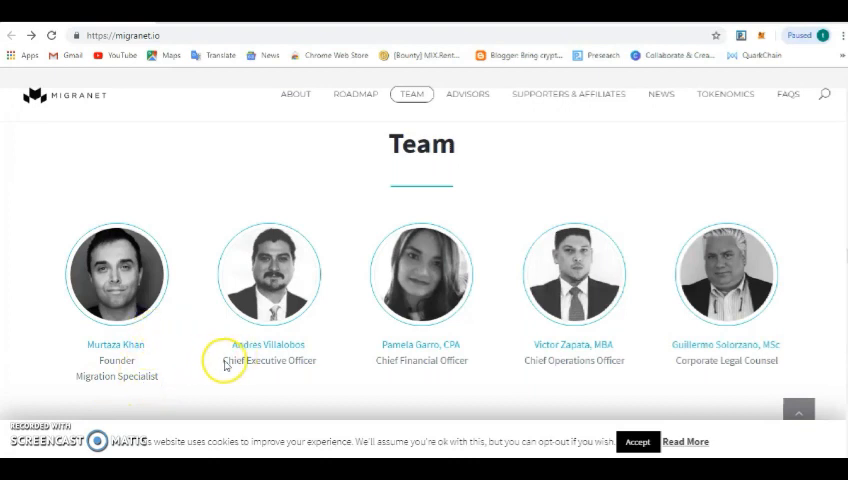
mouse_move(325, 388)
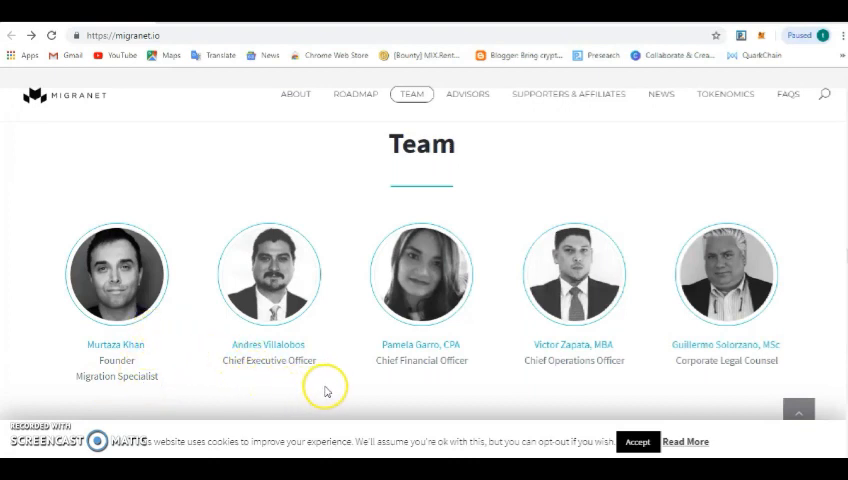
scroll(down, 3)
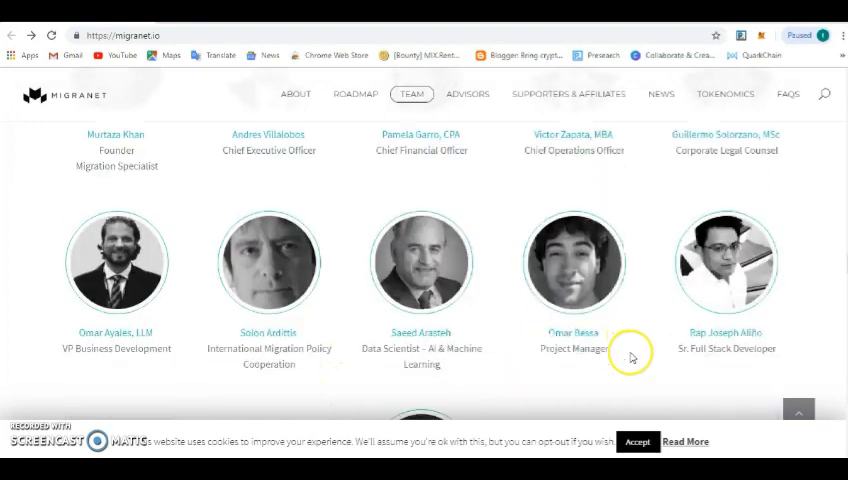
mouse_move(247, 370)
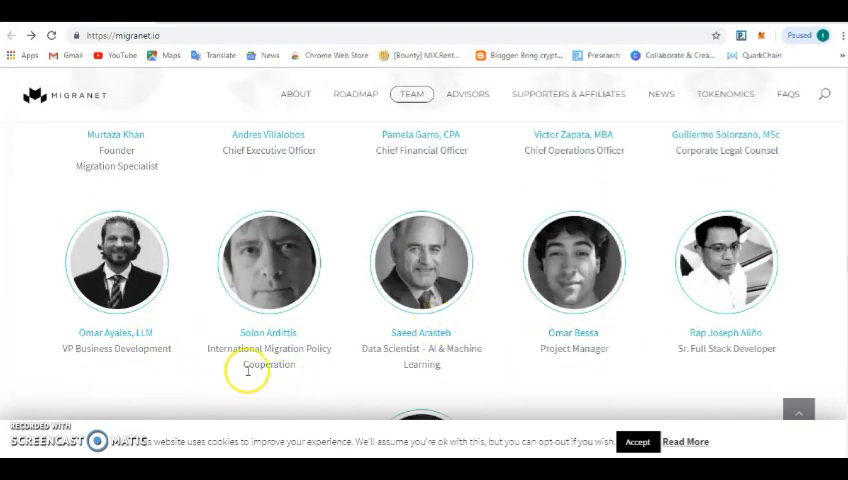
mouse_move(131, 345)
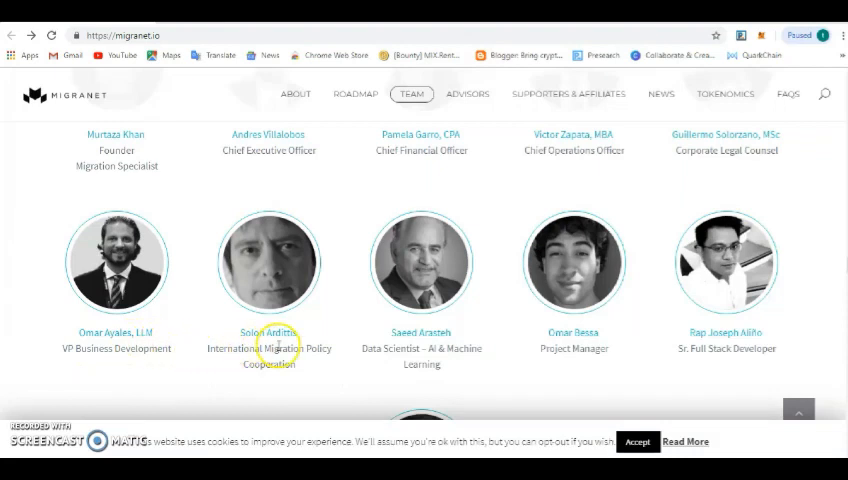
mouse_move(350, 384)
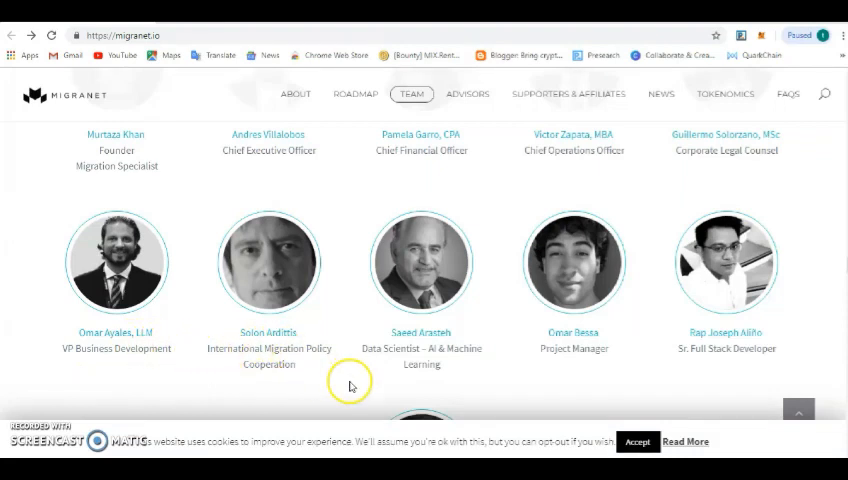
scroll(down, 3)
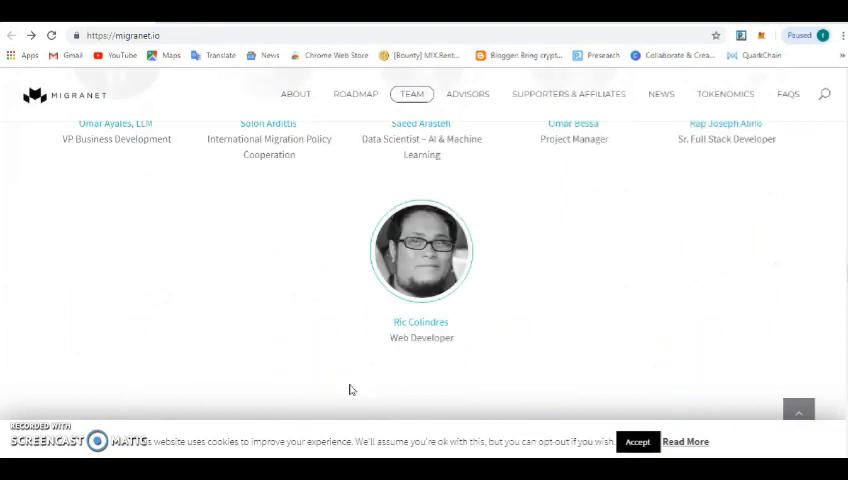
mouse_move(448, 322)
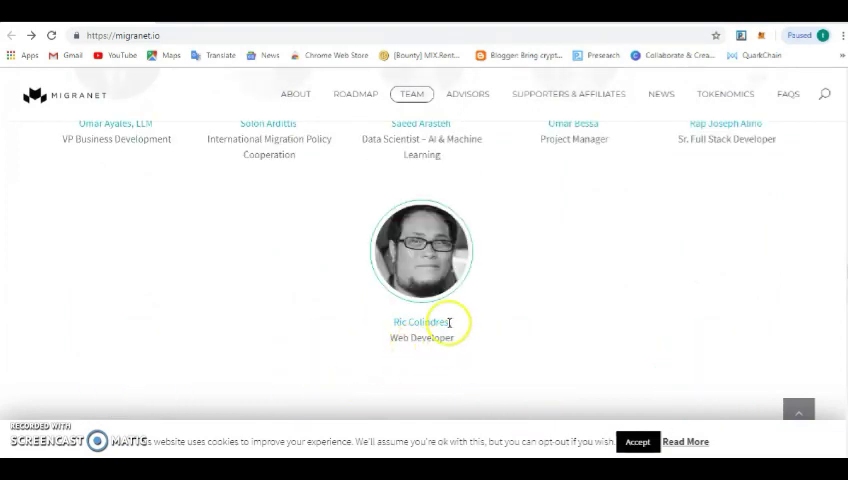
mouse_move(410, 330)
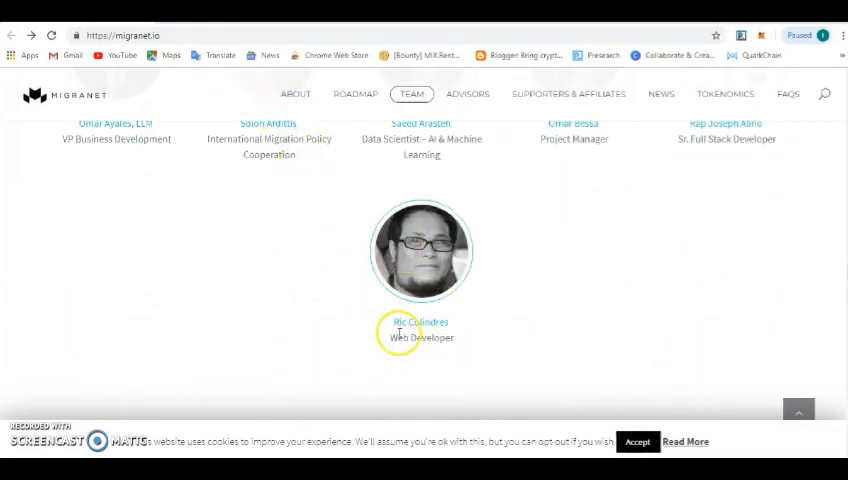
click(467, 93)
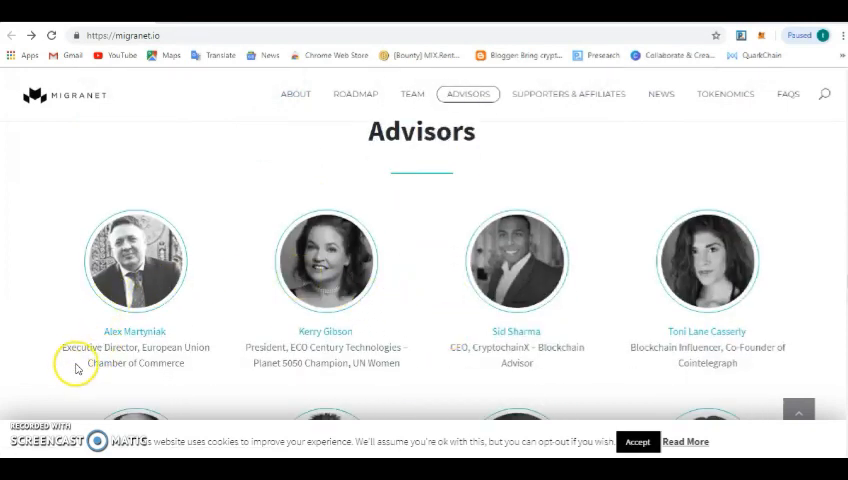
mouse_move(185, 360)
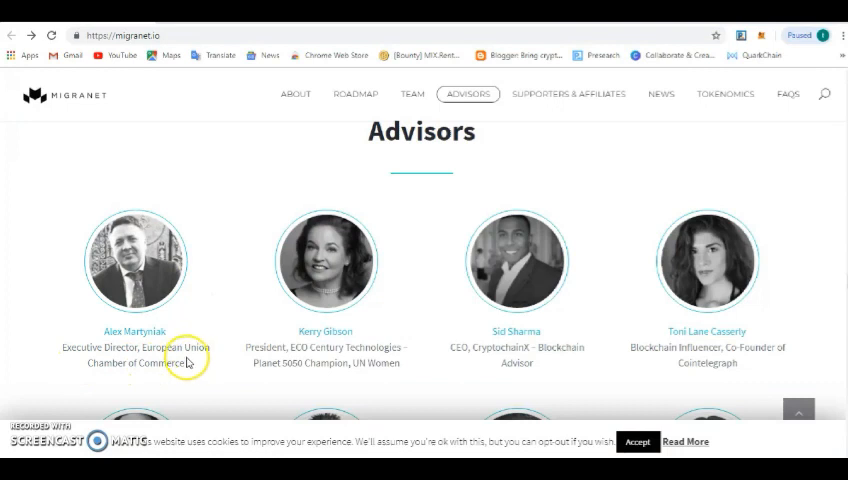
mouse_move(120, 378)
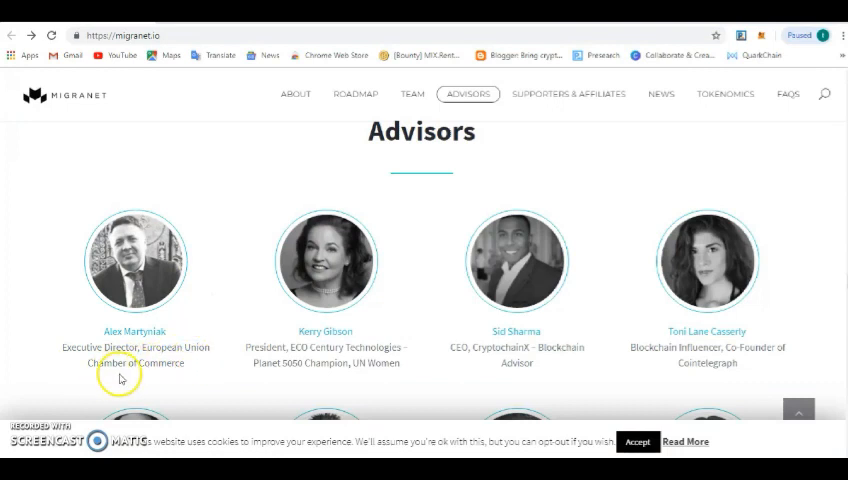
mouse_move(300, 360)
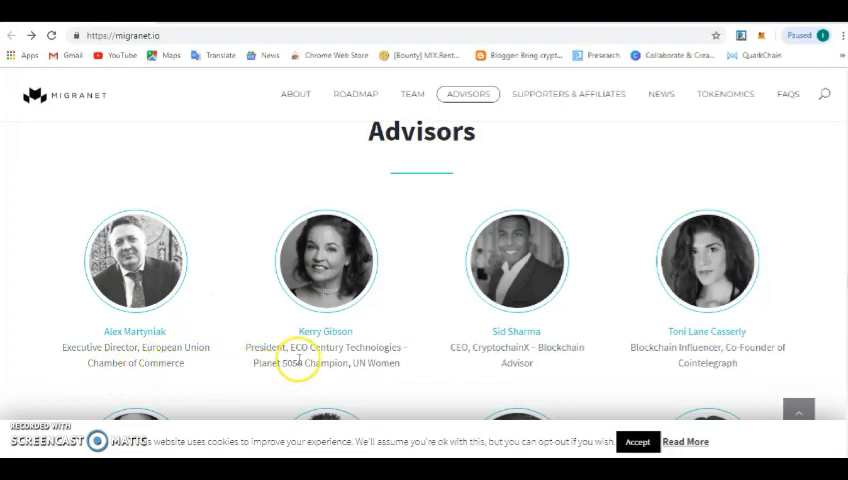
mouse_move(293, 386)
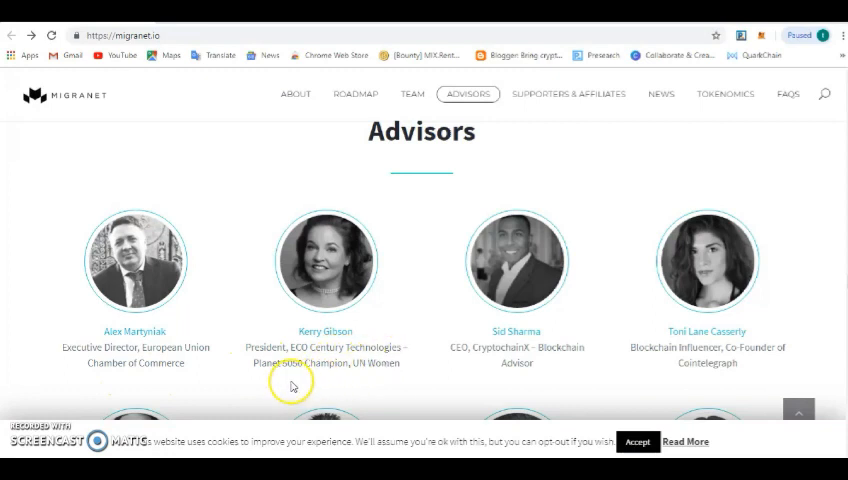
mouse_move(377, 378)
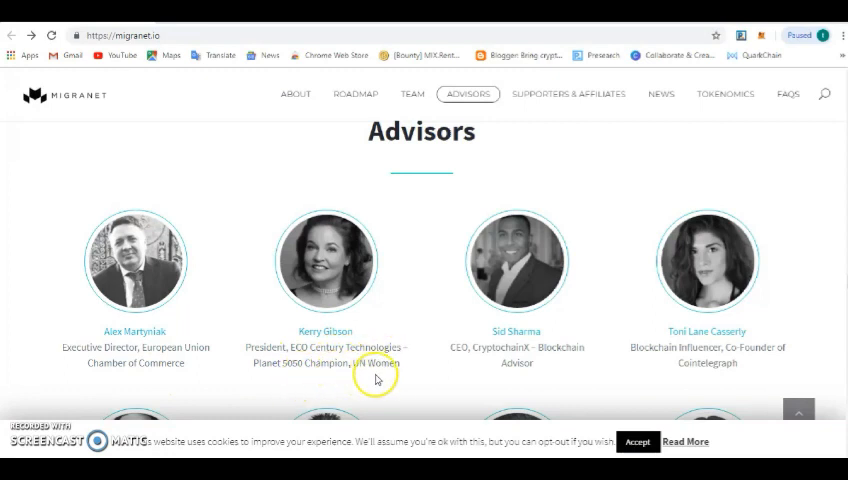
scroll(down, 3)
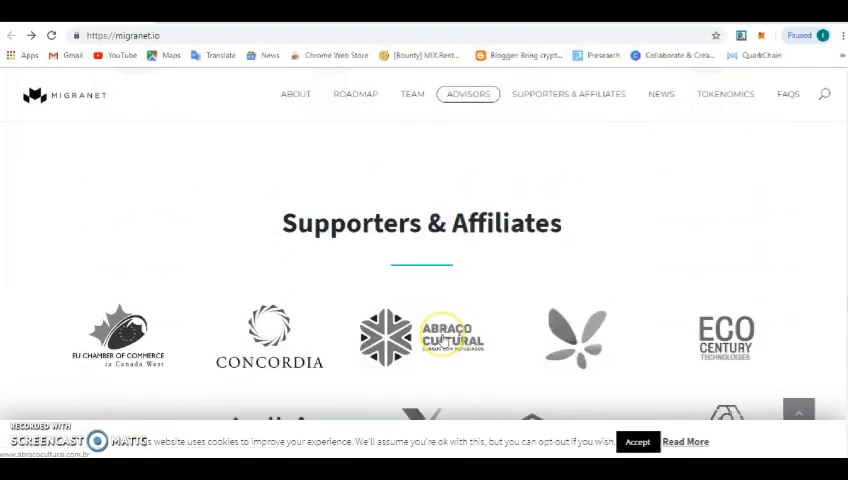
Step: Scroll through the Supporters & Affiliates logos like Hotbit, NorthernCapital and IDAX
scroll(down, 3)
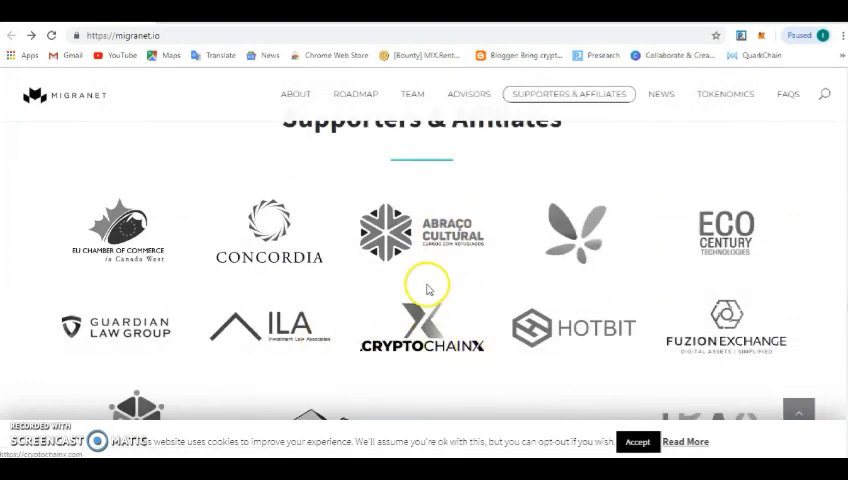
mouse_move(745, 247)
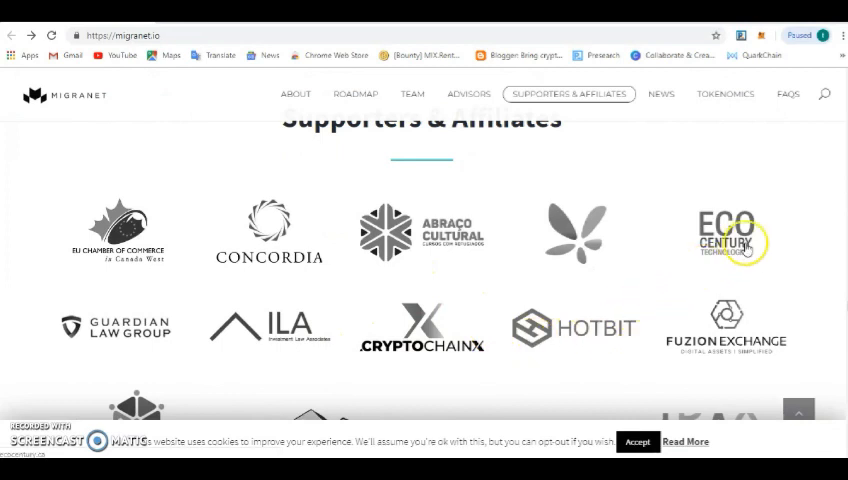
mouse_move(456, 270)
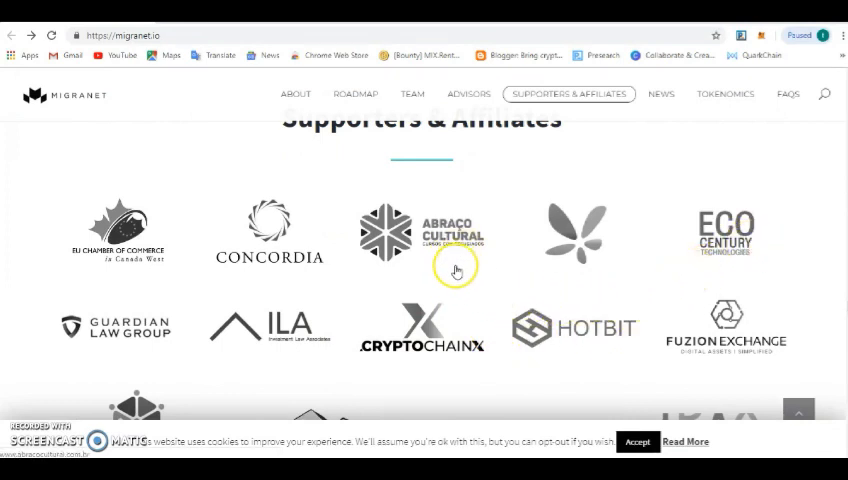
mouse_move(135, 360)
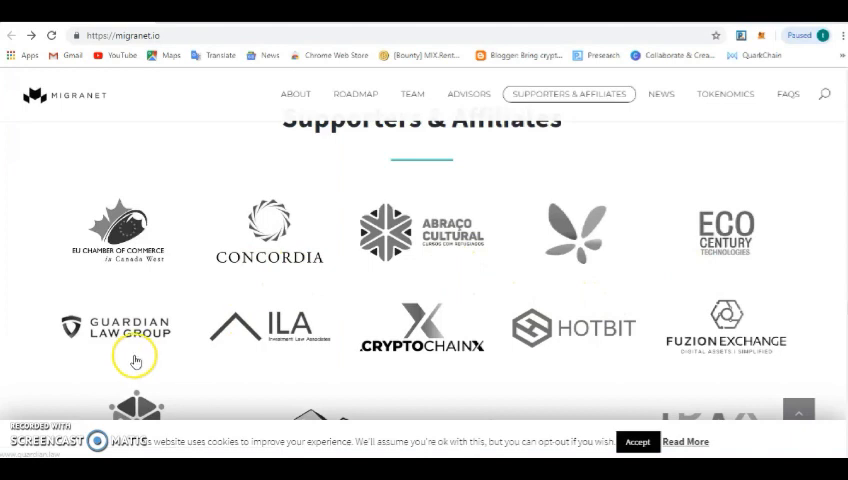
scroll(down, 3)
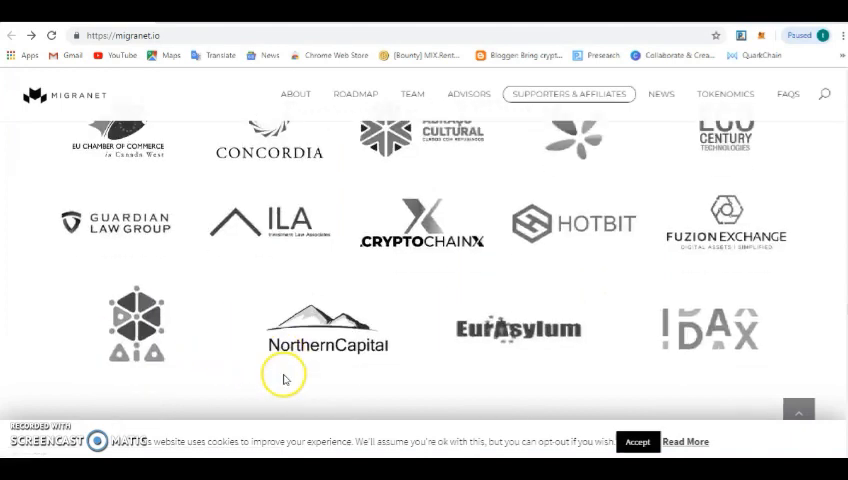
mouse_move(757, 320)
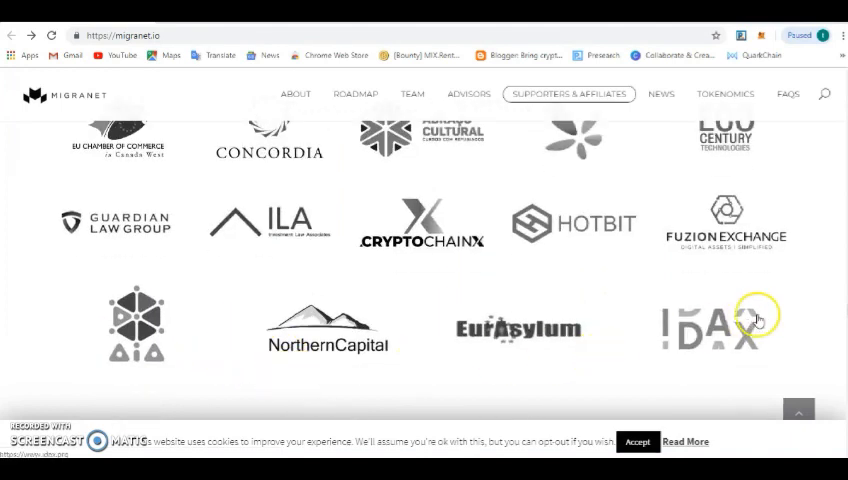
mouse_move(704, 340)
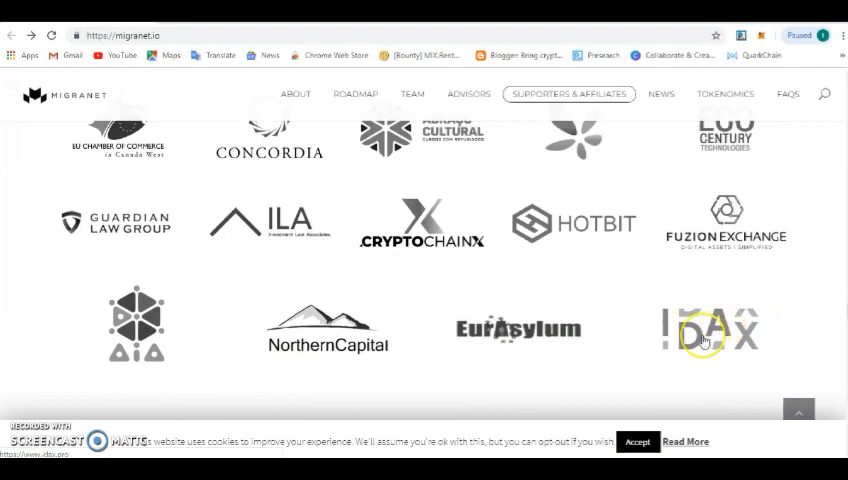
mouse_move(621, 350)
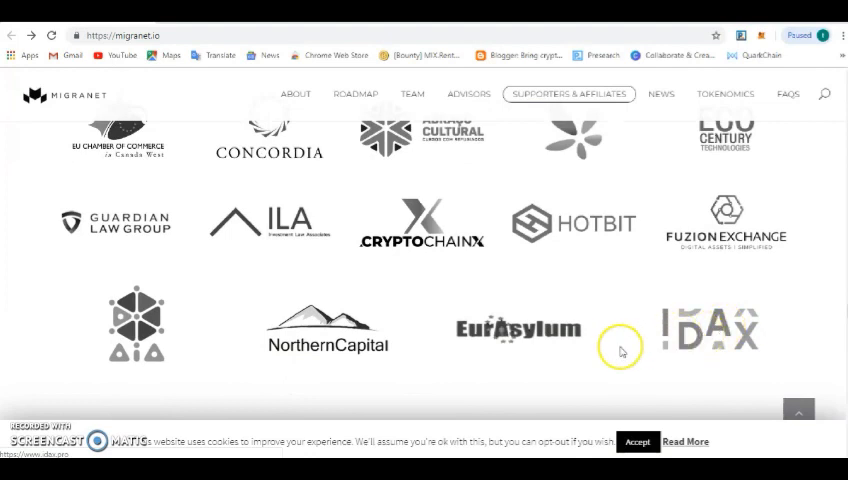
scroll(down, 3)
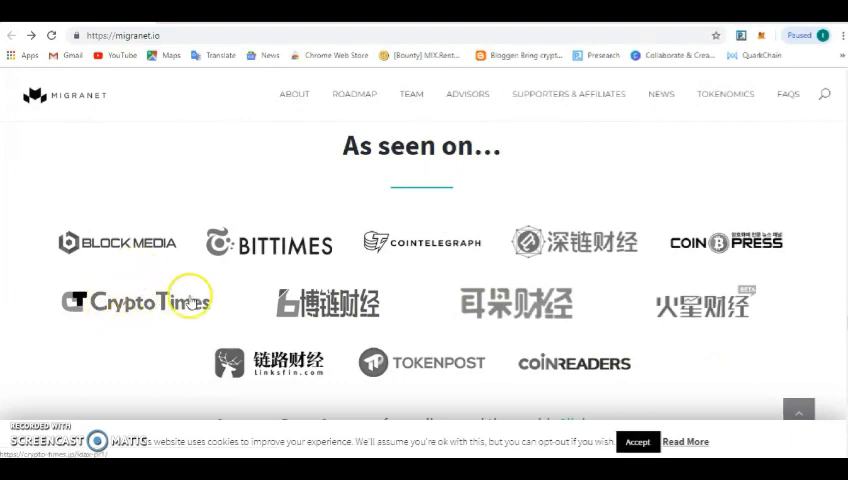
mouse_move(461, 370)
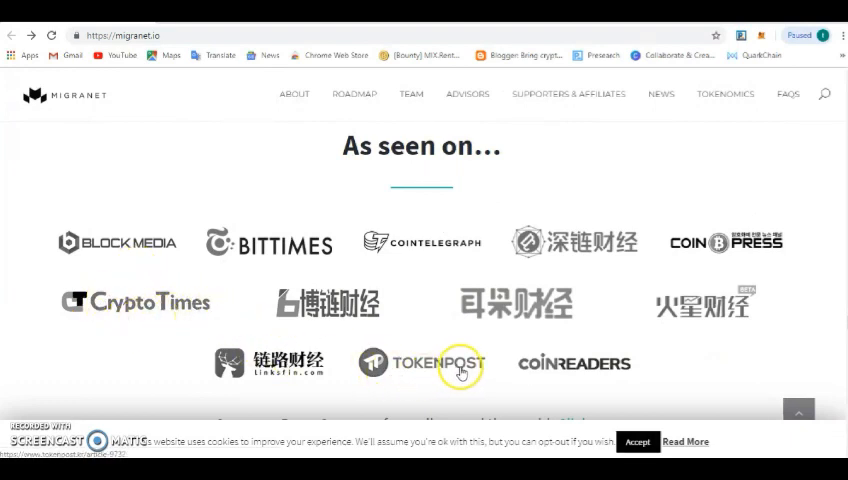
mouse_move(574, 378)
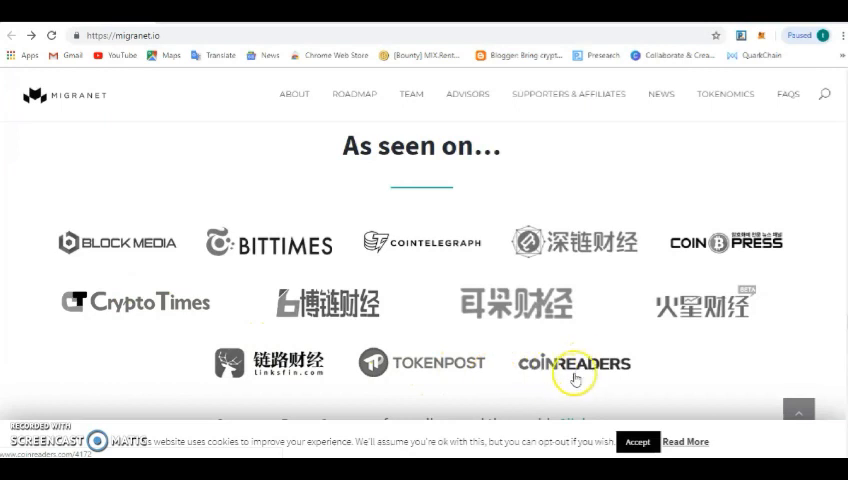
Step: Move past the 'As seen on…' press logos to the dated News cards
scroll(down, 3)
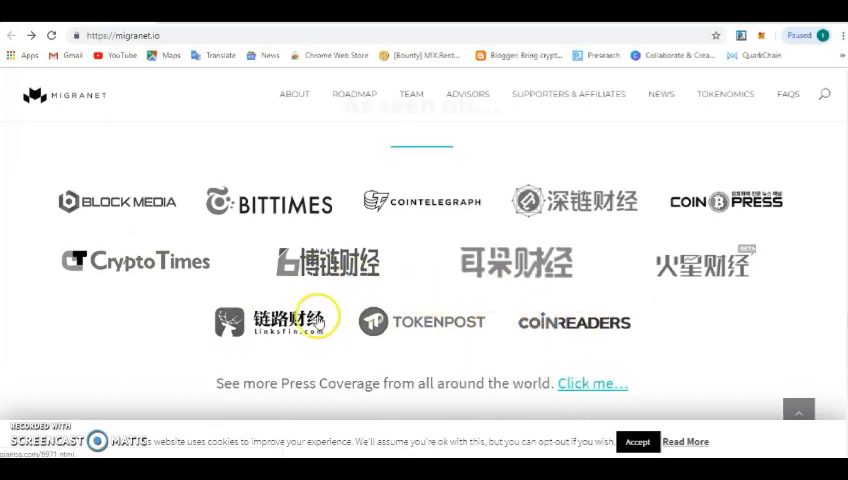
click(660, 94)
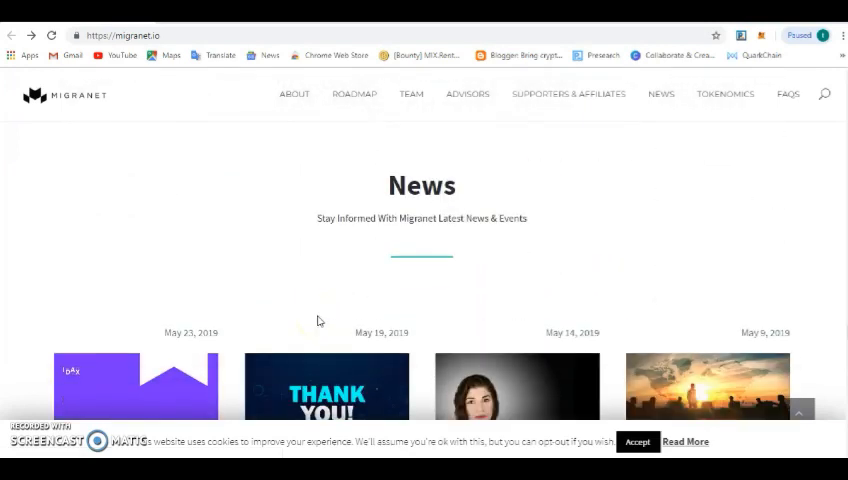
Step: Scroll down through News, MIG Tokenomics, Trust Wallet and the footer
scroll(down, 3)
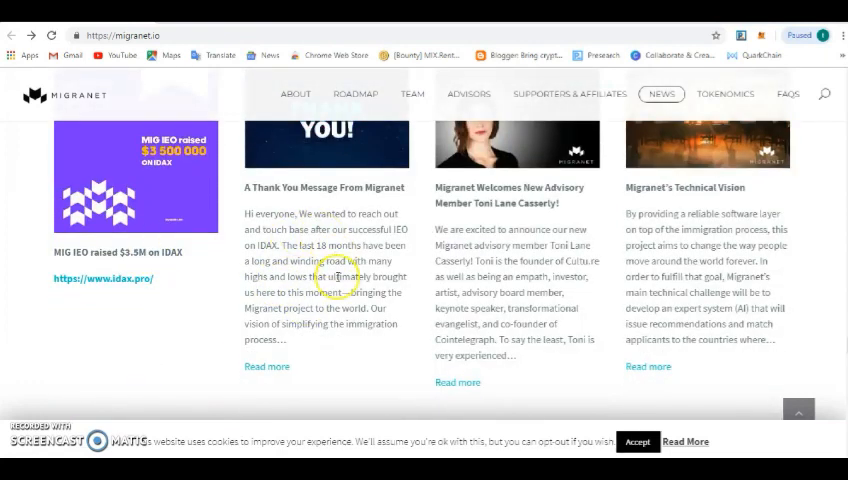
click(726, 93)
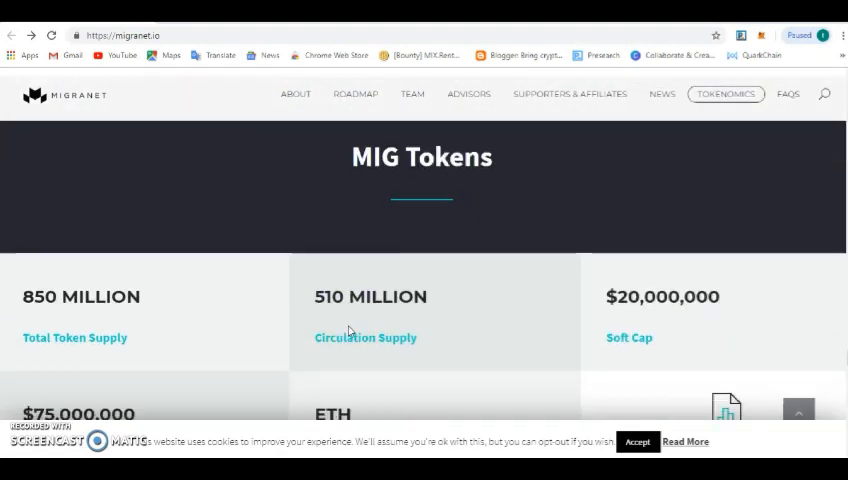
scroll(down, 3)
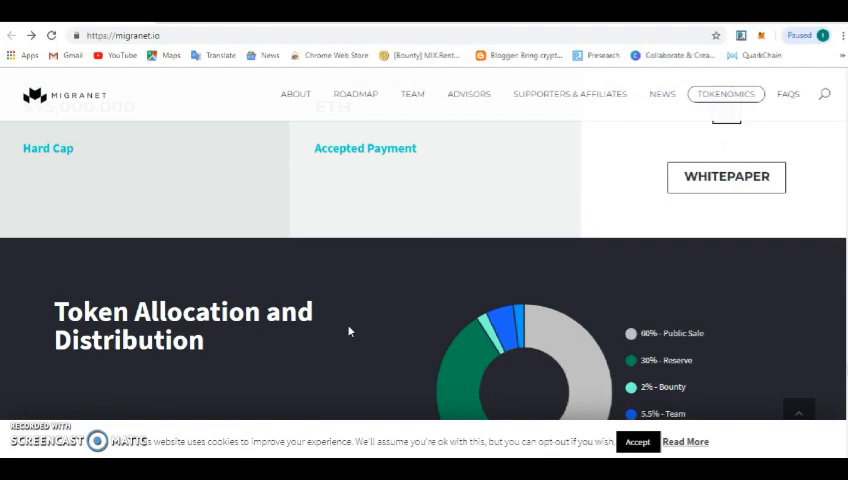
scroll(down, 3)
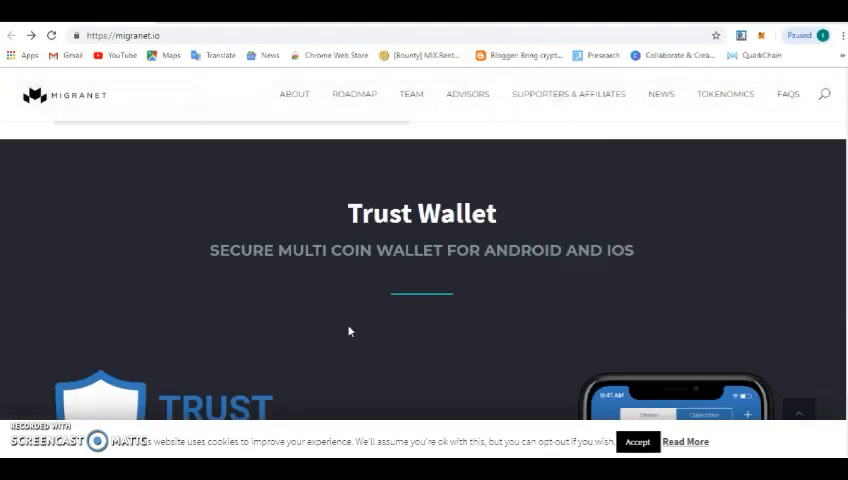
scroll(down, 3)
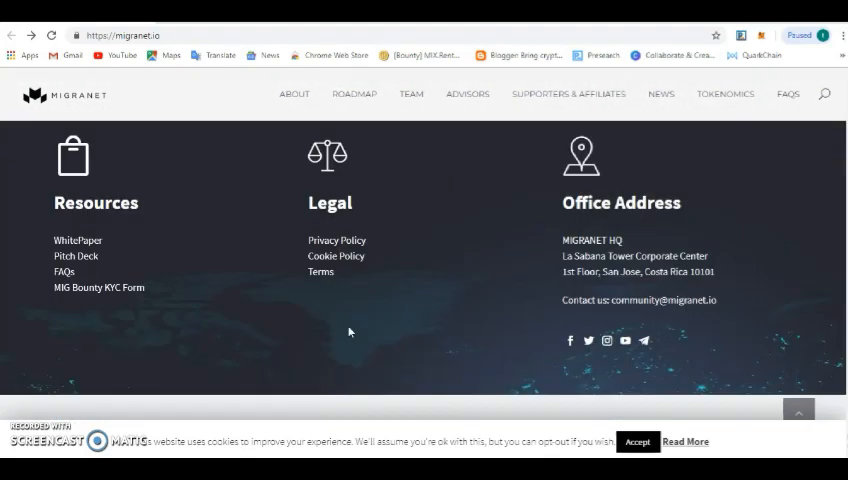
Step: Scroll back up to the AI blockchain migration platform section with multilingual roadmap images
scroll(up, 3)
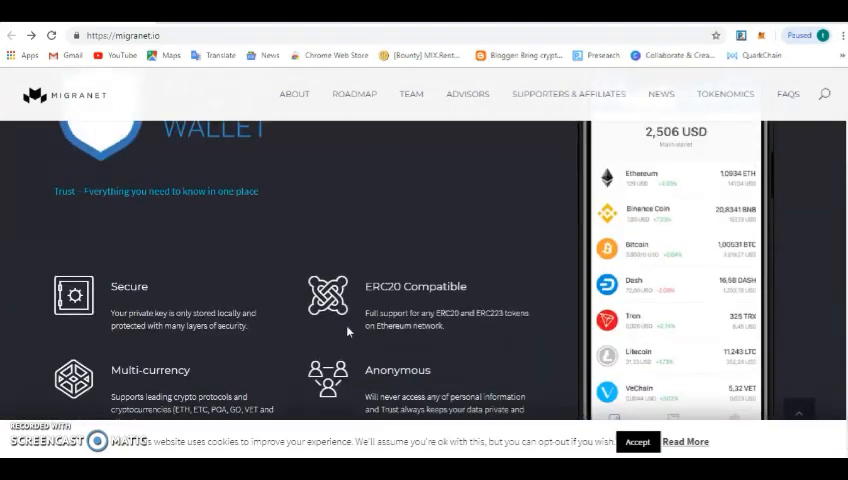
click(467, 93)
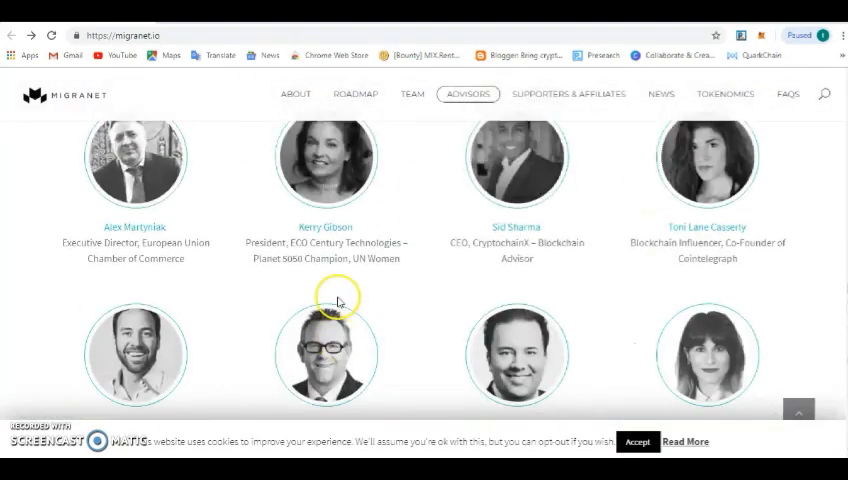
scroll(up, 3)
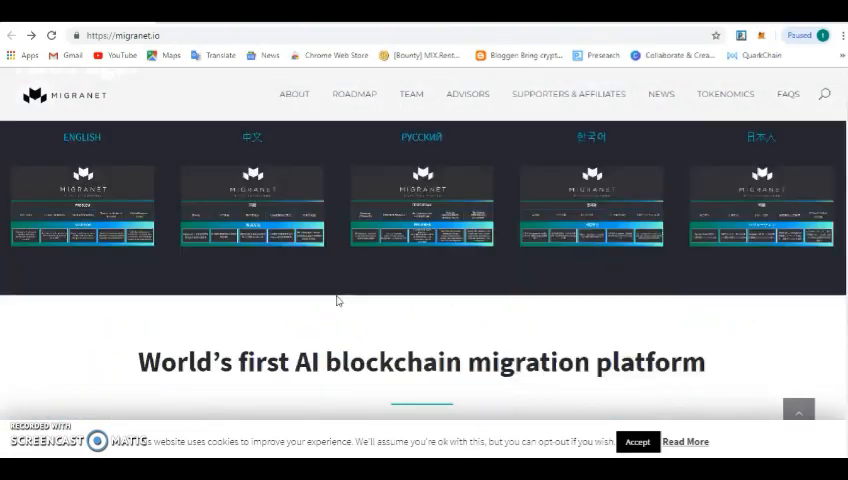
Step: Scroll to the top hero banner with the Migranet logo and 'Migration Simplified' tagline
scroll(up, 3)
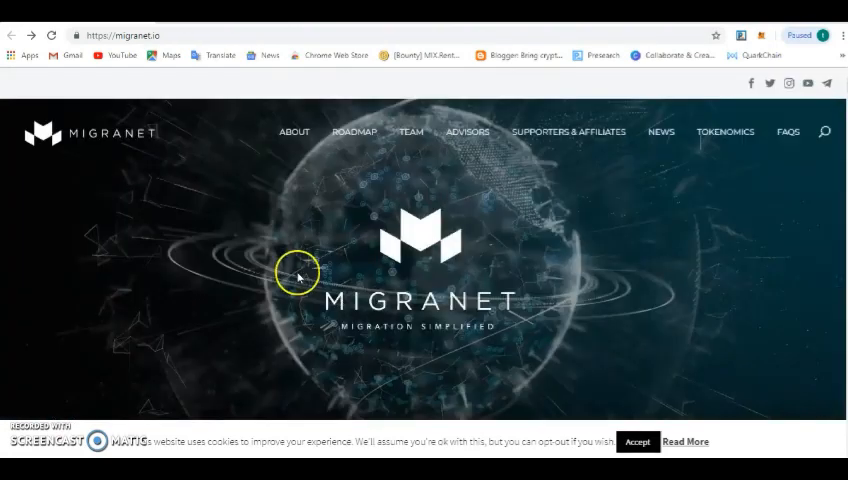
mouse_move(148, 202)
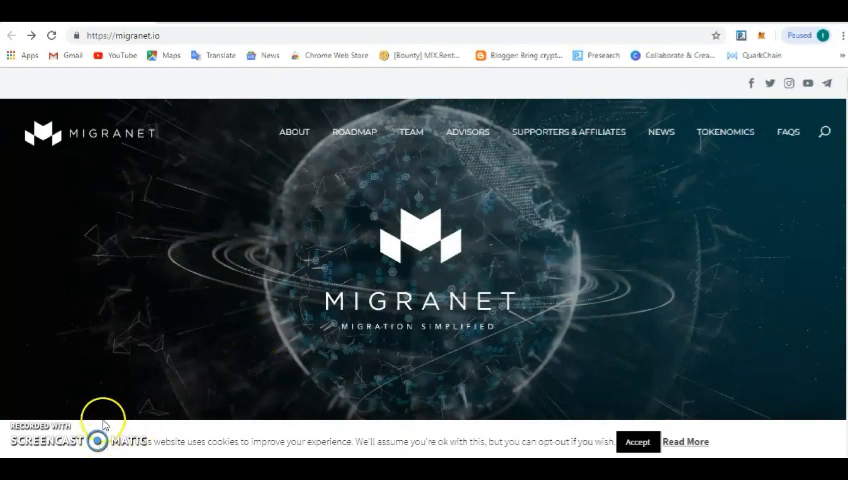
mouse_move(105, 419)
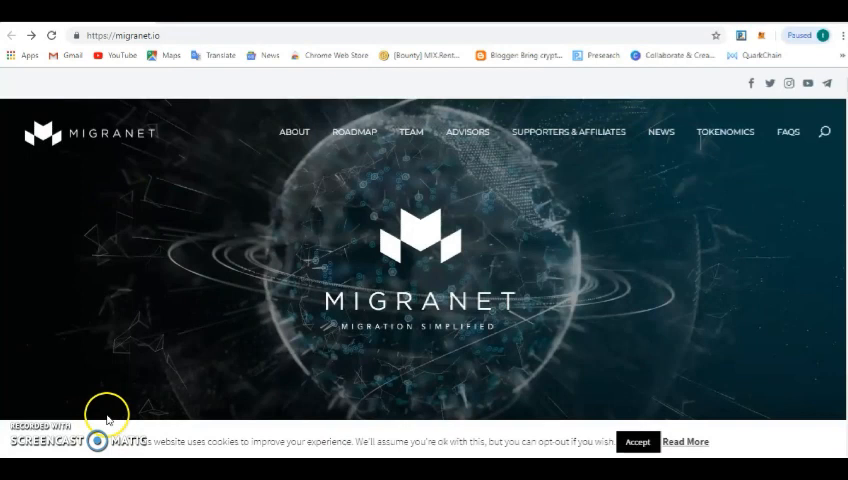